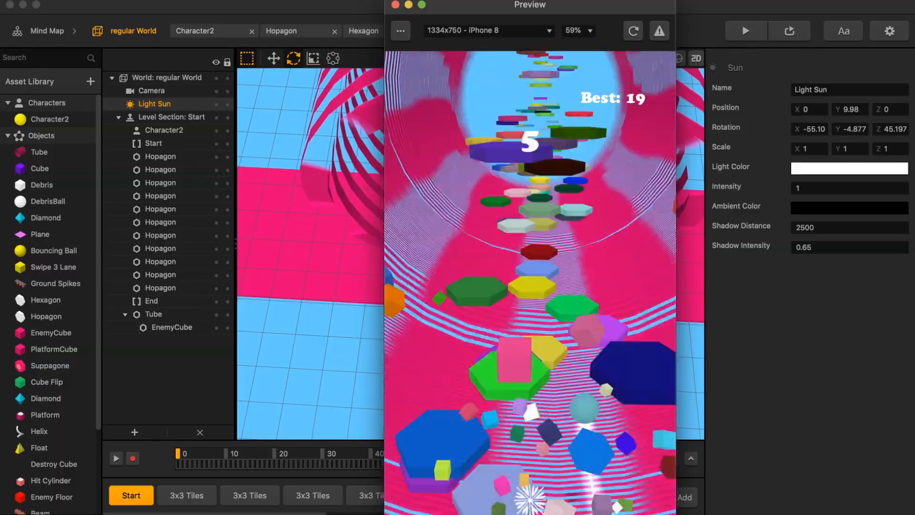
# Relaunch the camera testing game preview, play a run to Game Over, and close it
pyautogui.click(151, 90)
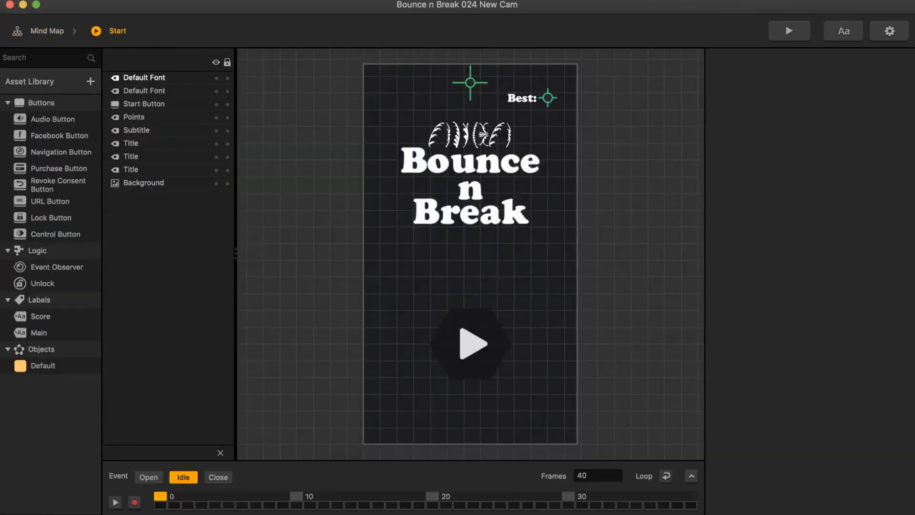
pyautogui.click(788, 31)
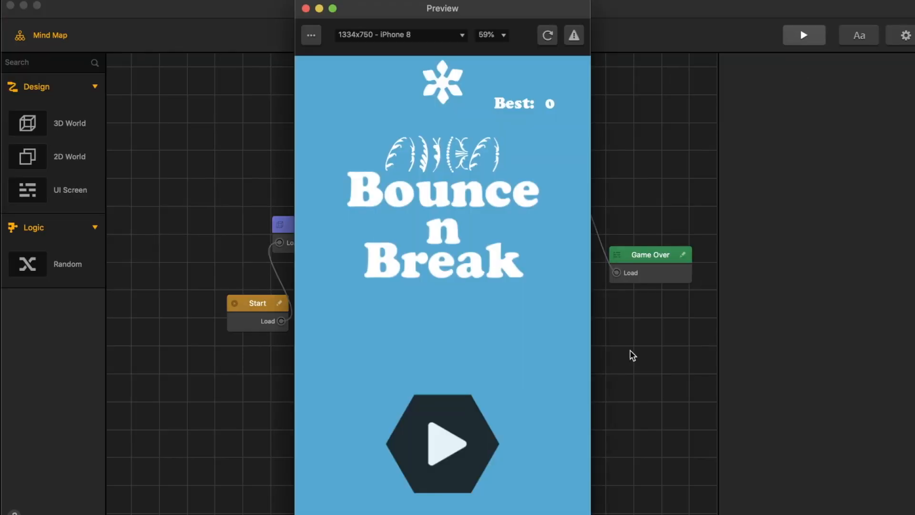
pyautogui.click(442, 444)
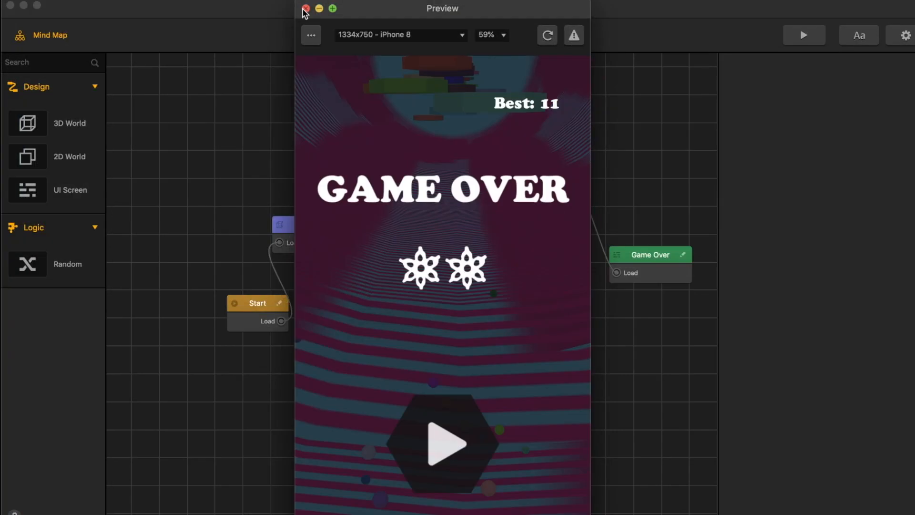
pyautogui.click(304, 8)
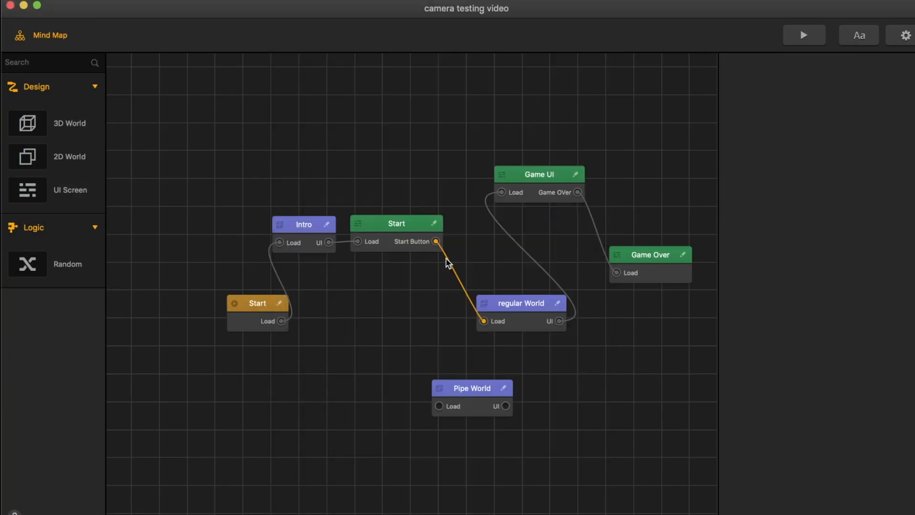
# Open the regular World, switch the viewport to the camera view, and select Camera
pyautogui.doubleClick(520, 304)
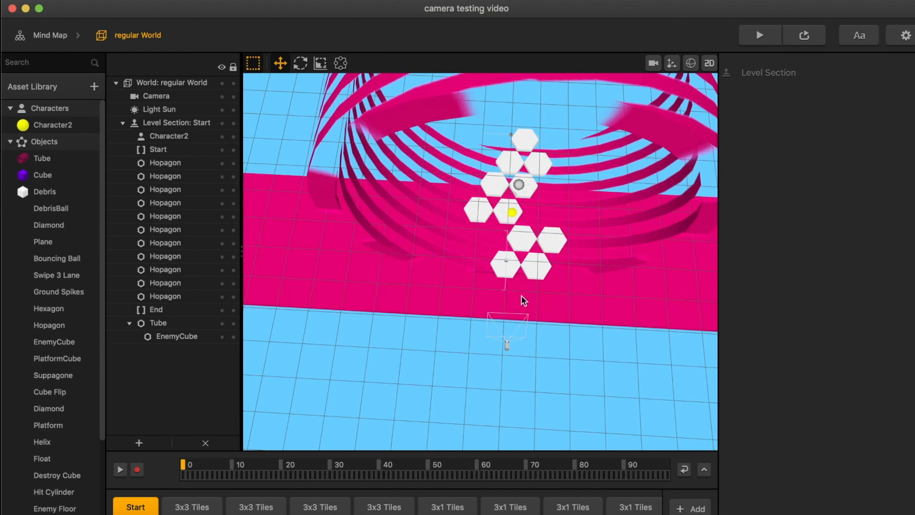
pyautogui.moveTo(653, 63)
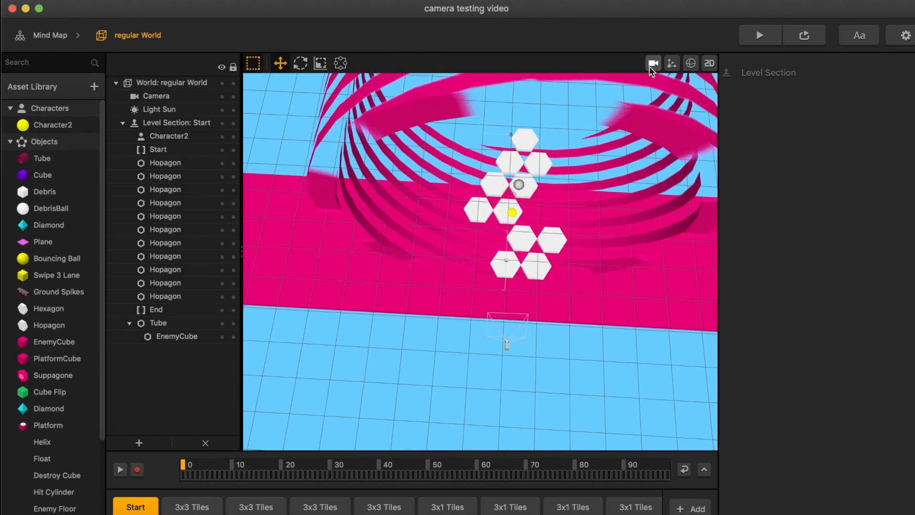
pyautogui.click(652, 63)
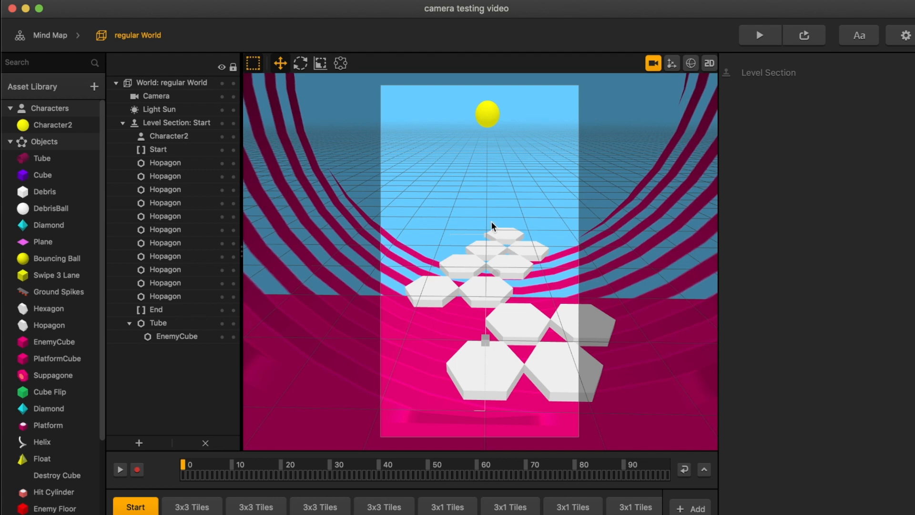
pyautogui.click(156, 96)
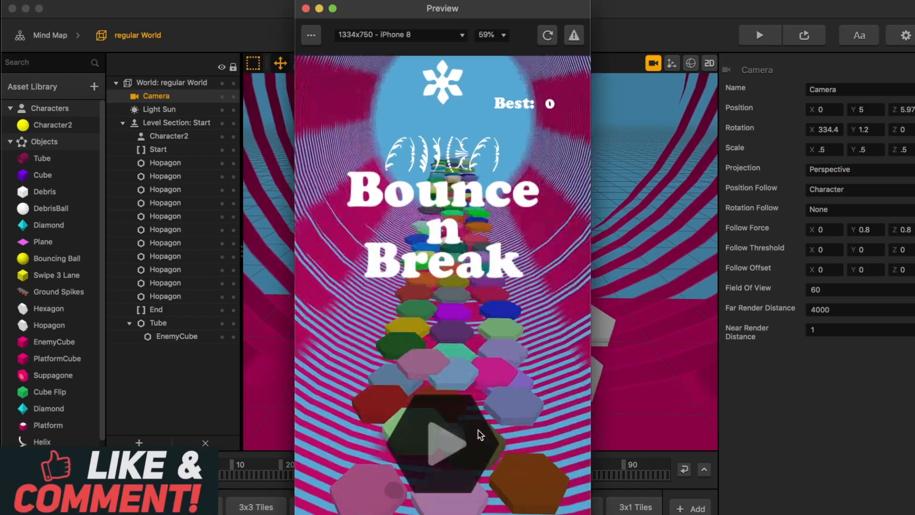
# Play two runs in the iPhone preview, then close the preview
pyautogui.click(443, 443)
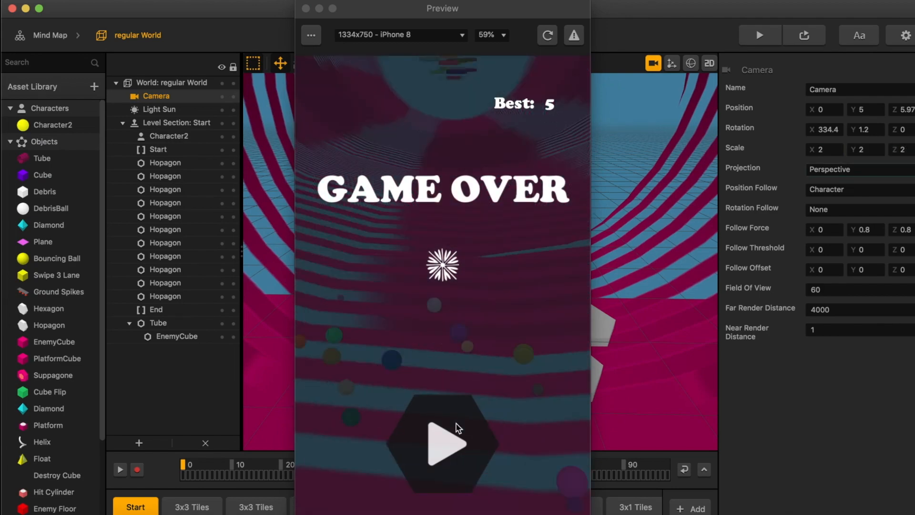
pyautogui.click(443, 443)
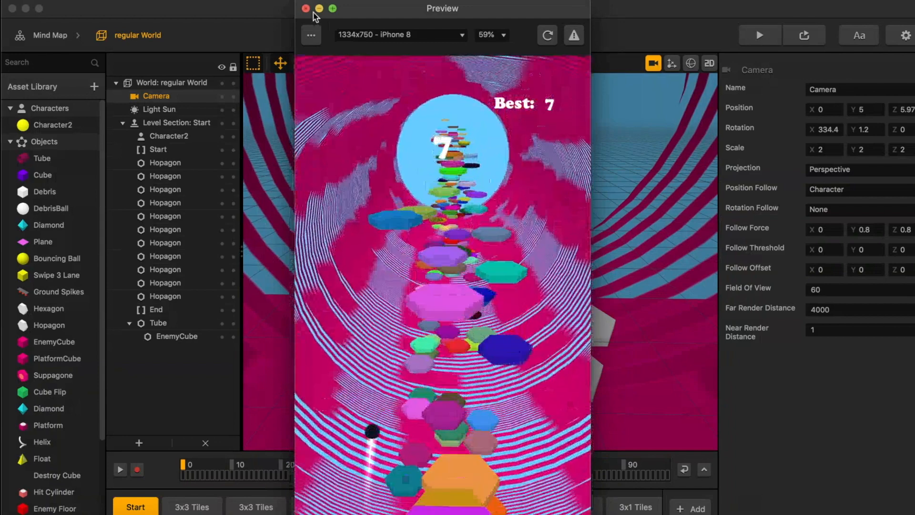
pyautogui.click(304, 8)
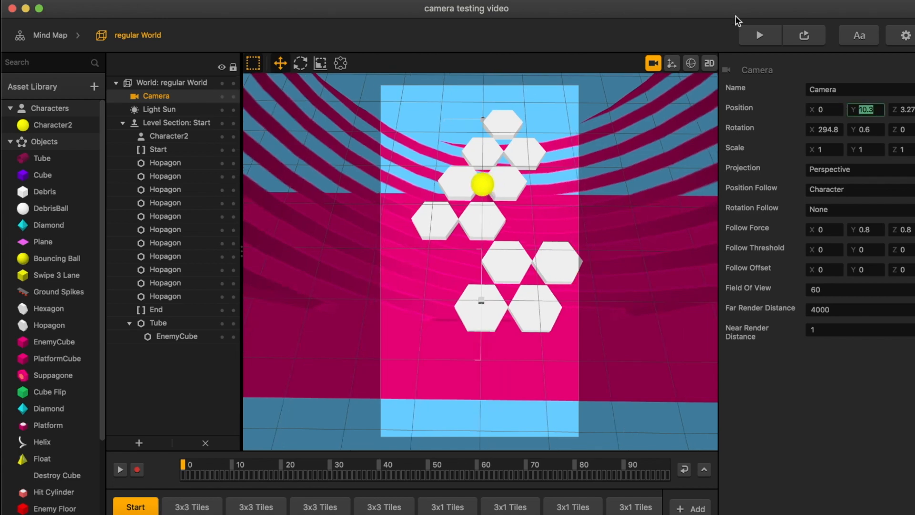
# Test the raised camera twice in the preview, closing it after each run
pyautogui.click(759, 35)
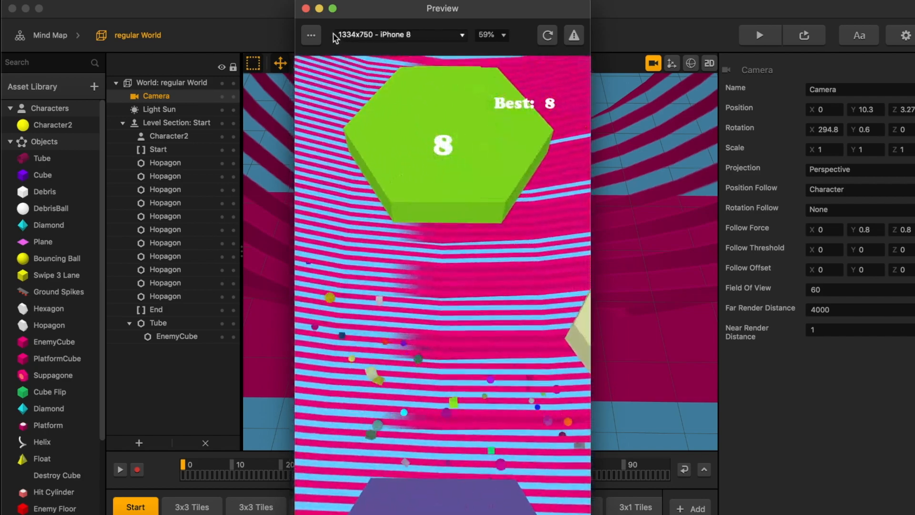
pyautogui.click(319, 8)
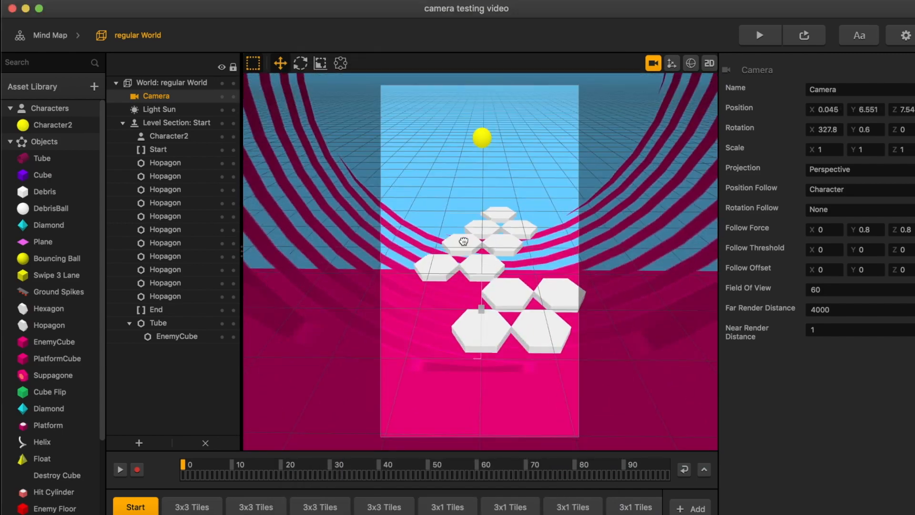
pyautogui.click(759, 34)
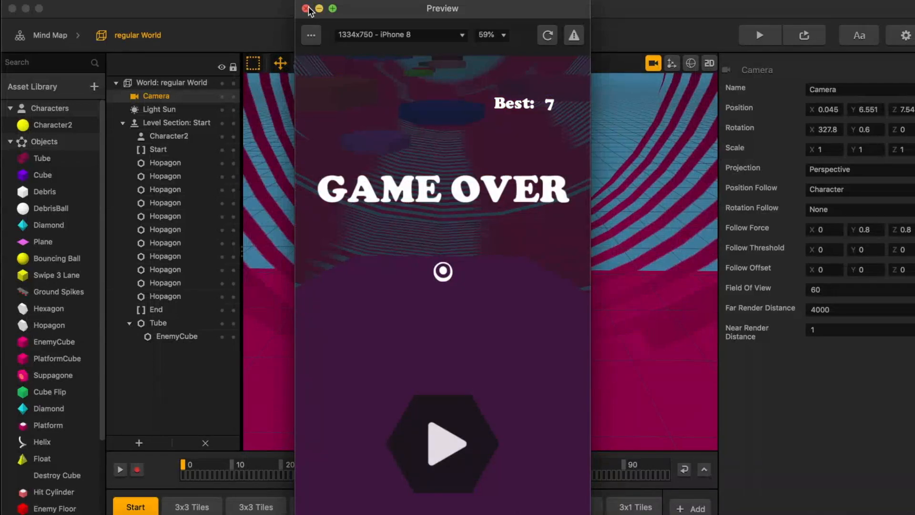
pyautogui.click(306, 8)
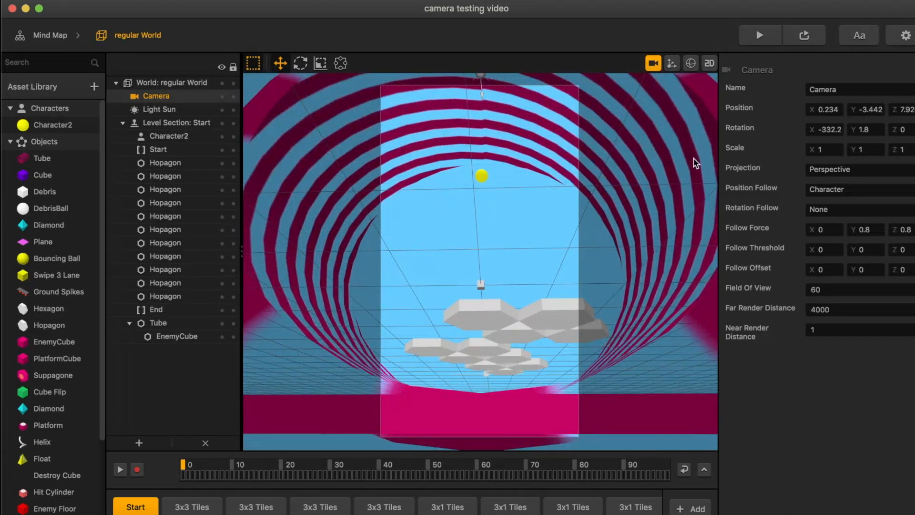
# Preview a run from the below-platform camera, reaching score 20, then close it
pyautogui.click(759, 35)
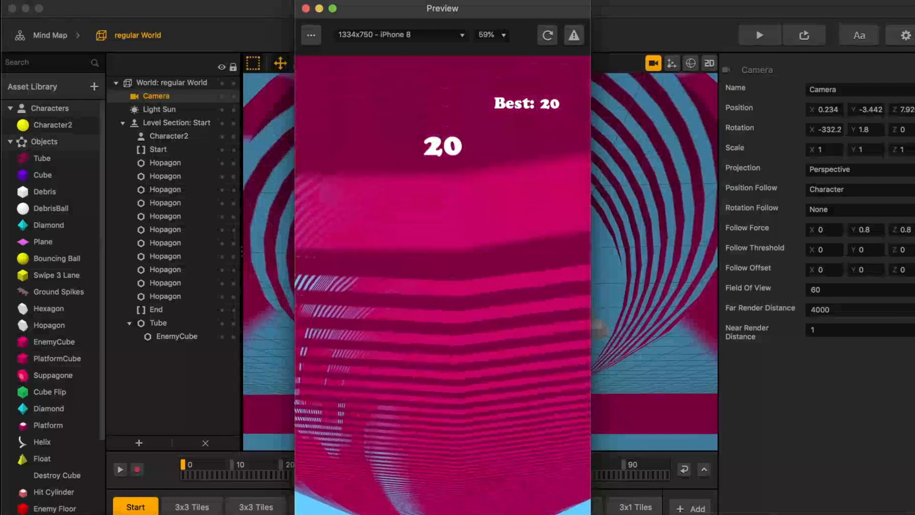
pyautogui.click(305, 8)
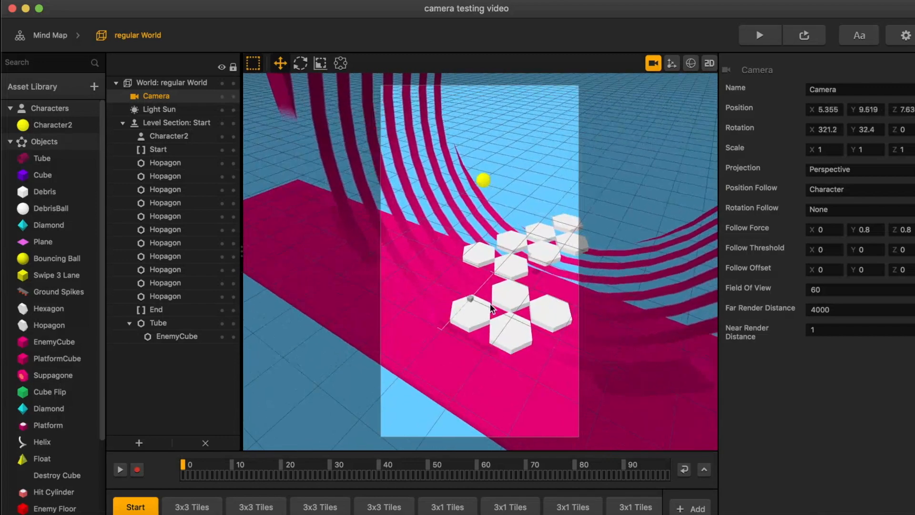
# Play the side-camera run to score 23, reload and close, then relaunch the preview
pyautogui.click(759, 35)
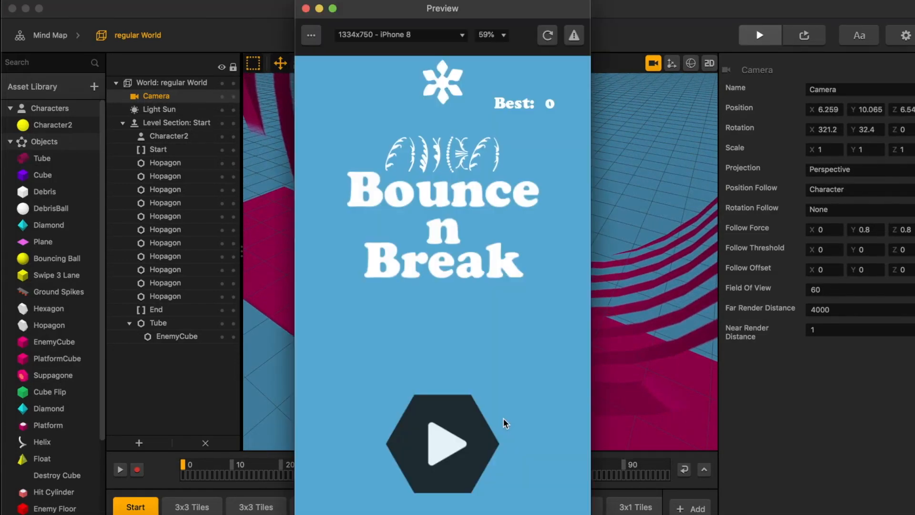
pyautogui.click(442, 445)
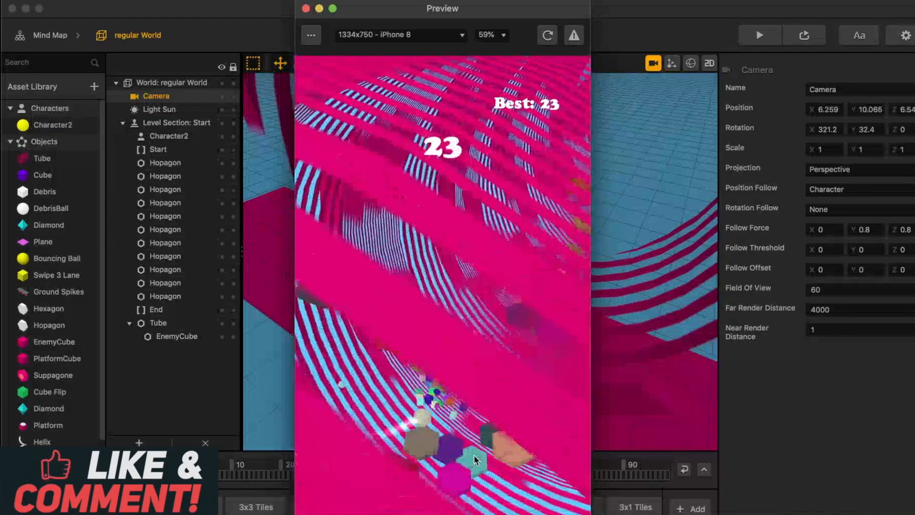
pyautogui.click(546, 34)
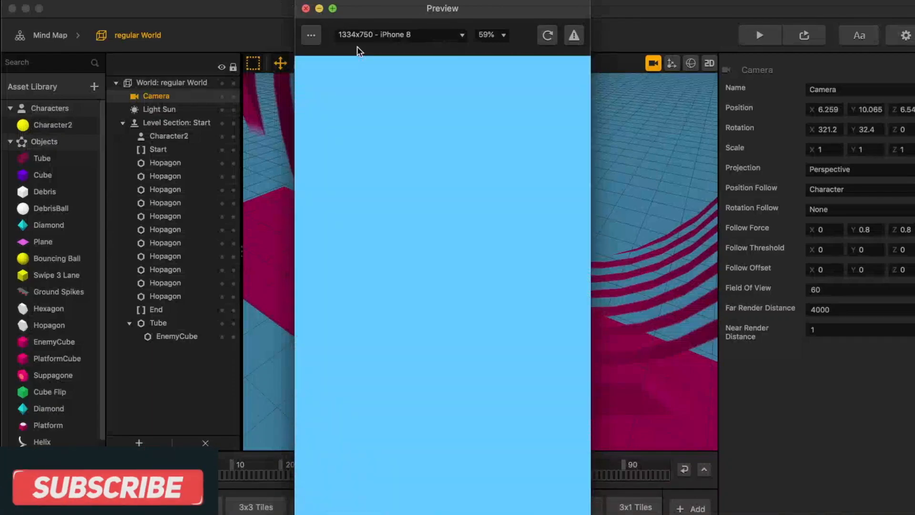
pyautogui.click(304, 8)
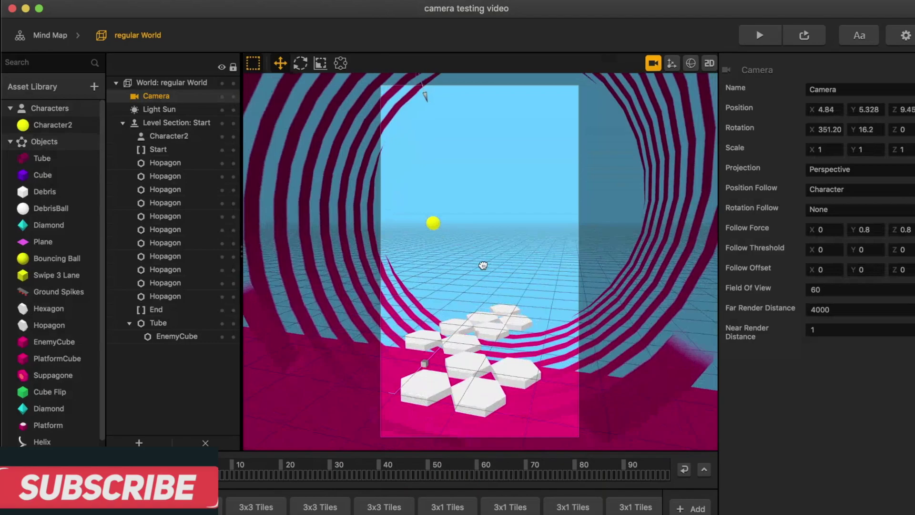
pyautogui.click(759, 35)
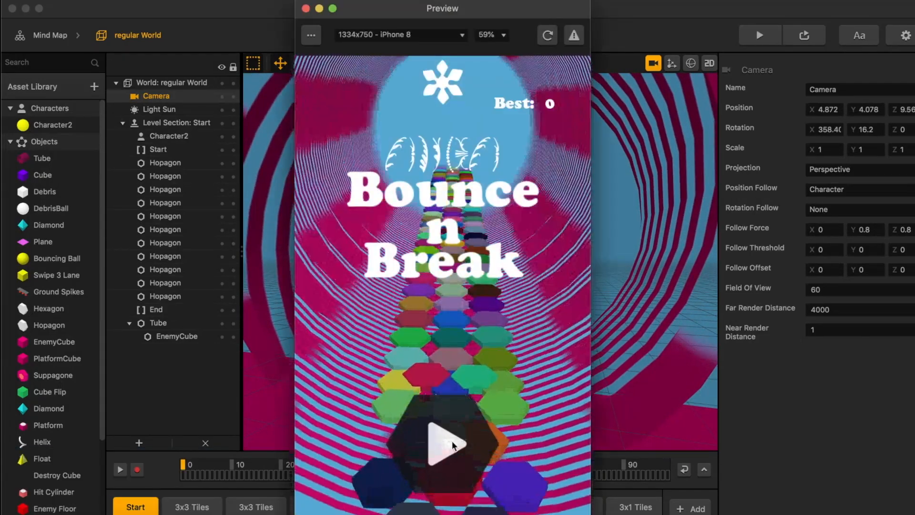
# Start a game run in the preview with the lowered camera
pyautogui.click(442, 445)
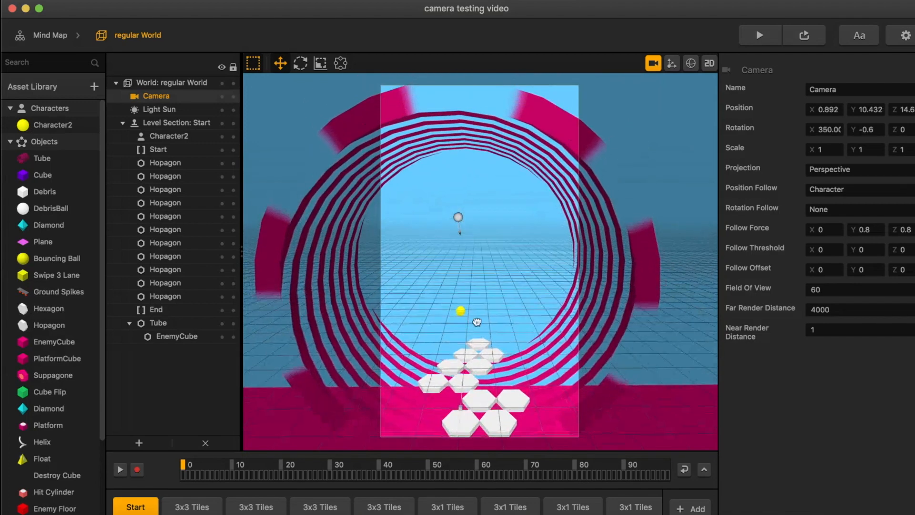
# Select the Camera, set Position X to 0, and test a run in the preview
pyautogui.click(759, 35)
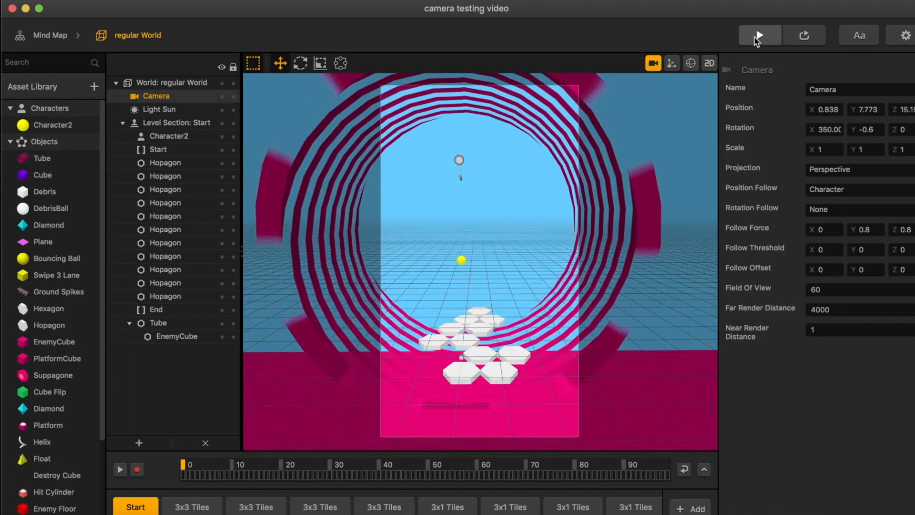
pyautogui.click(825, 110)
pyautogui.write('0')
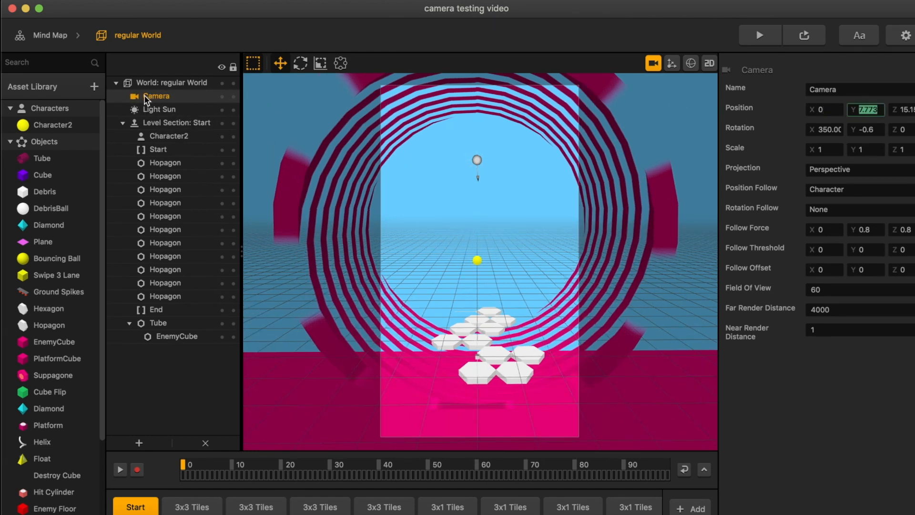
pyautogui.click(824, 110)
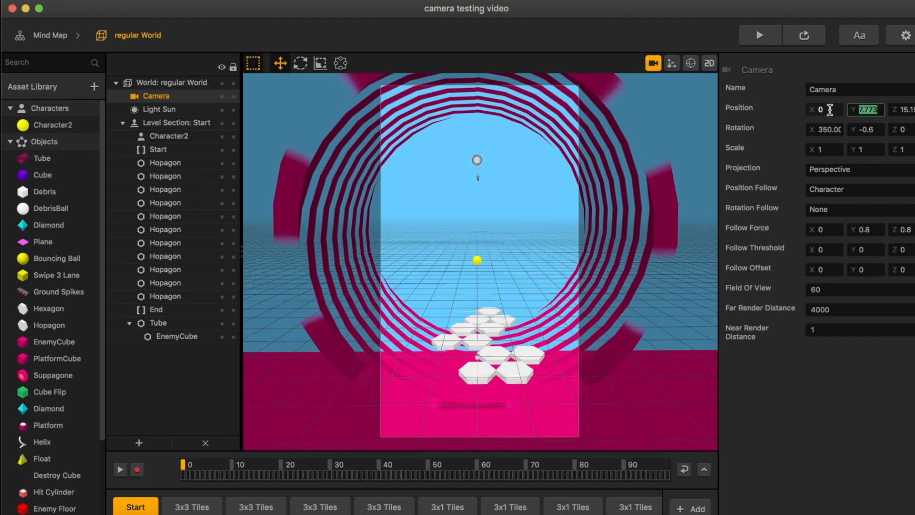
pyautogui.click(759, 35)
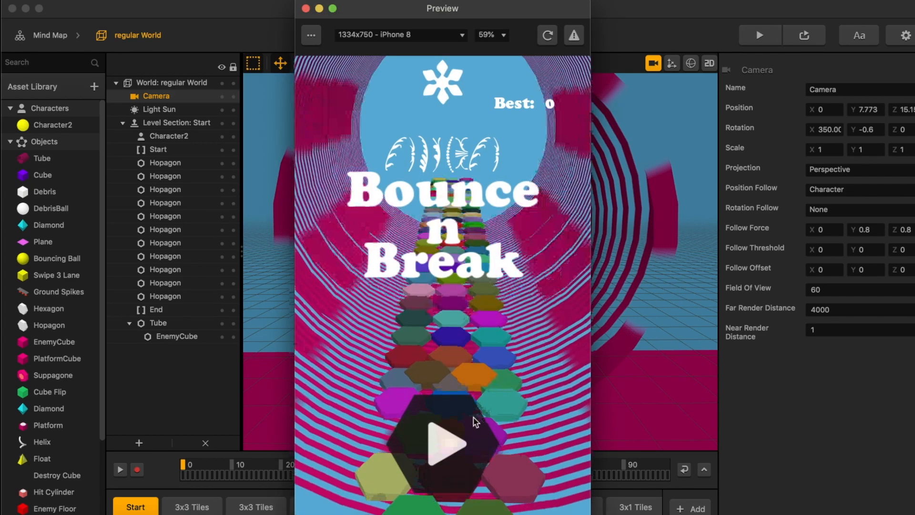
pyautogui.click(442, 444)
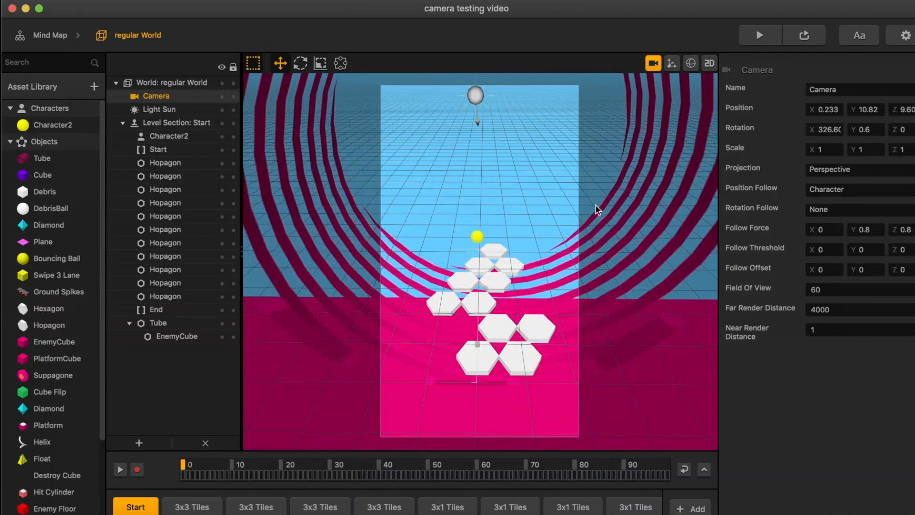
pyautogui.click(760, 35)
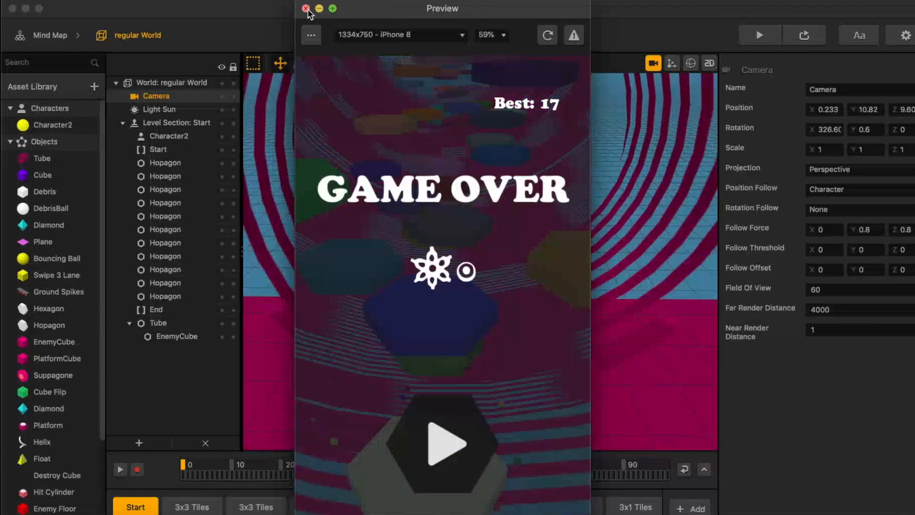
pyautogui.click(307, 8)
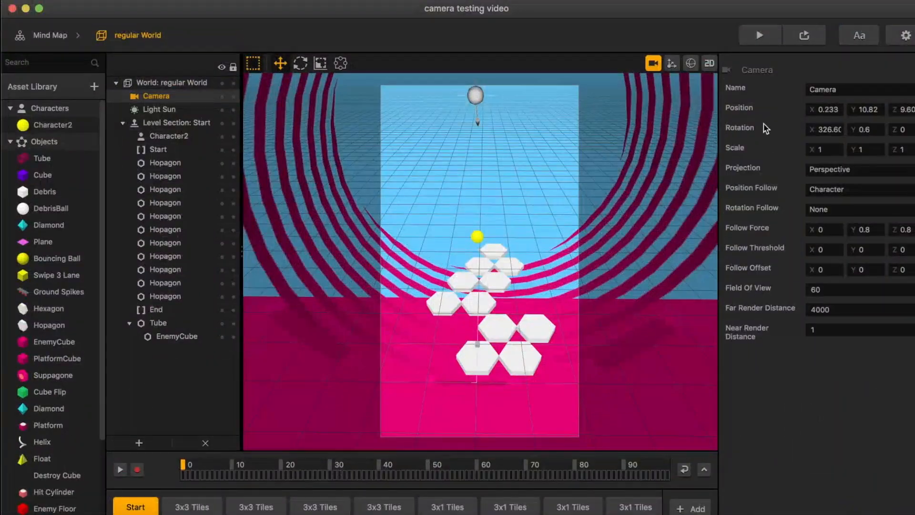